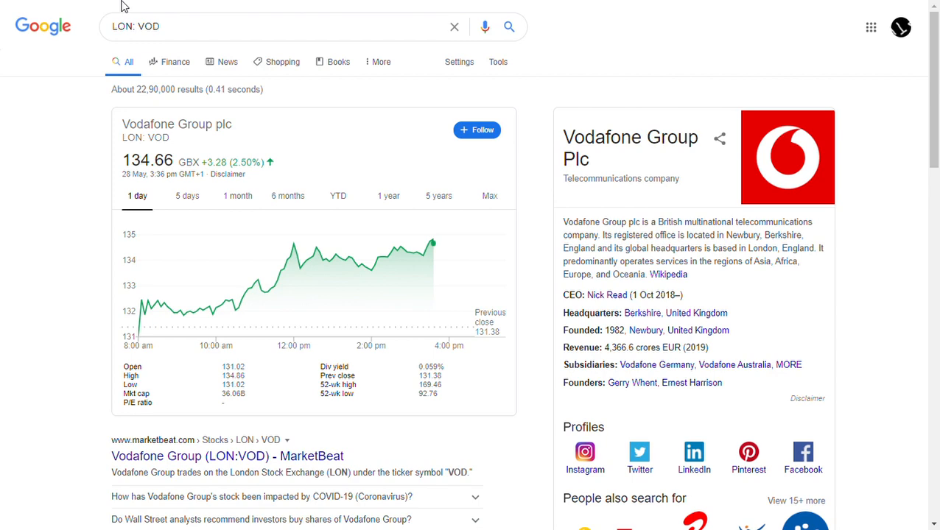
{"action": "mouse_move", "coordinate": [96, 182]}
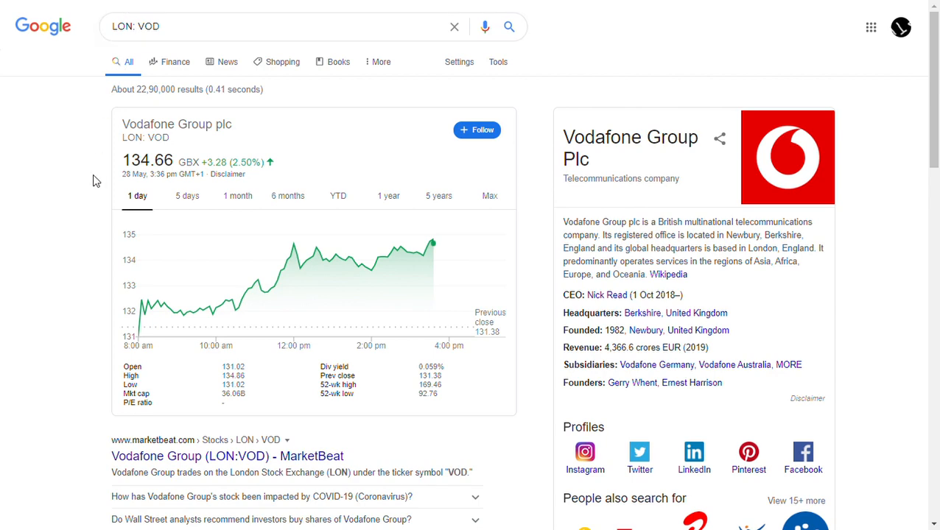